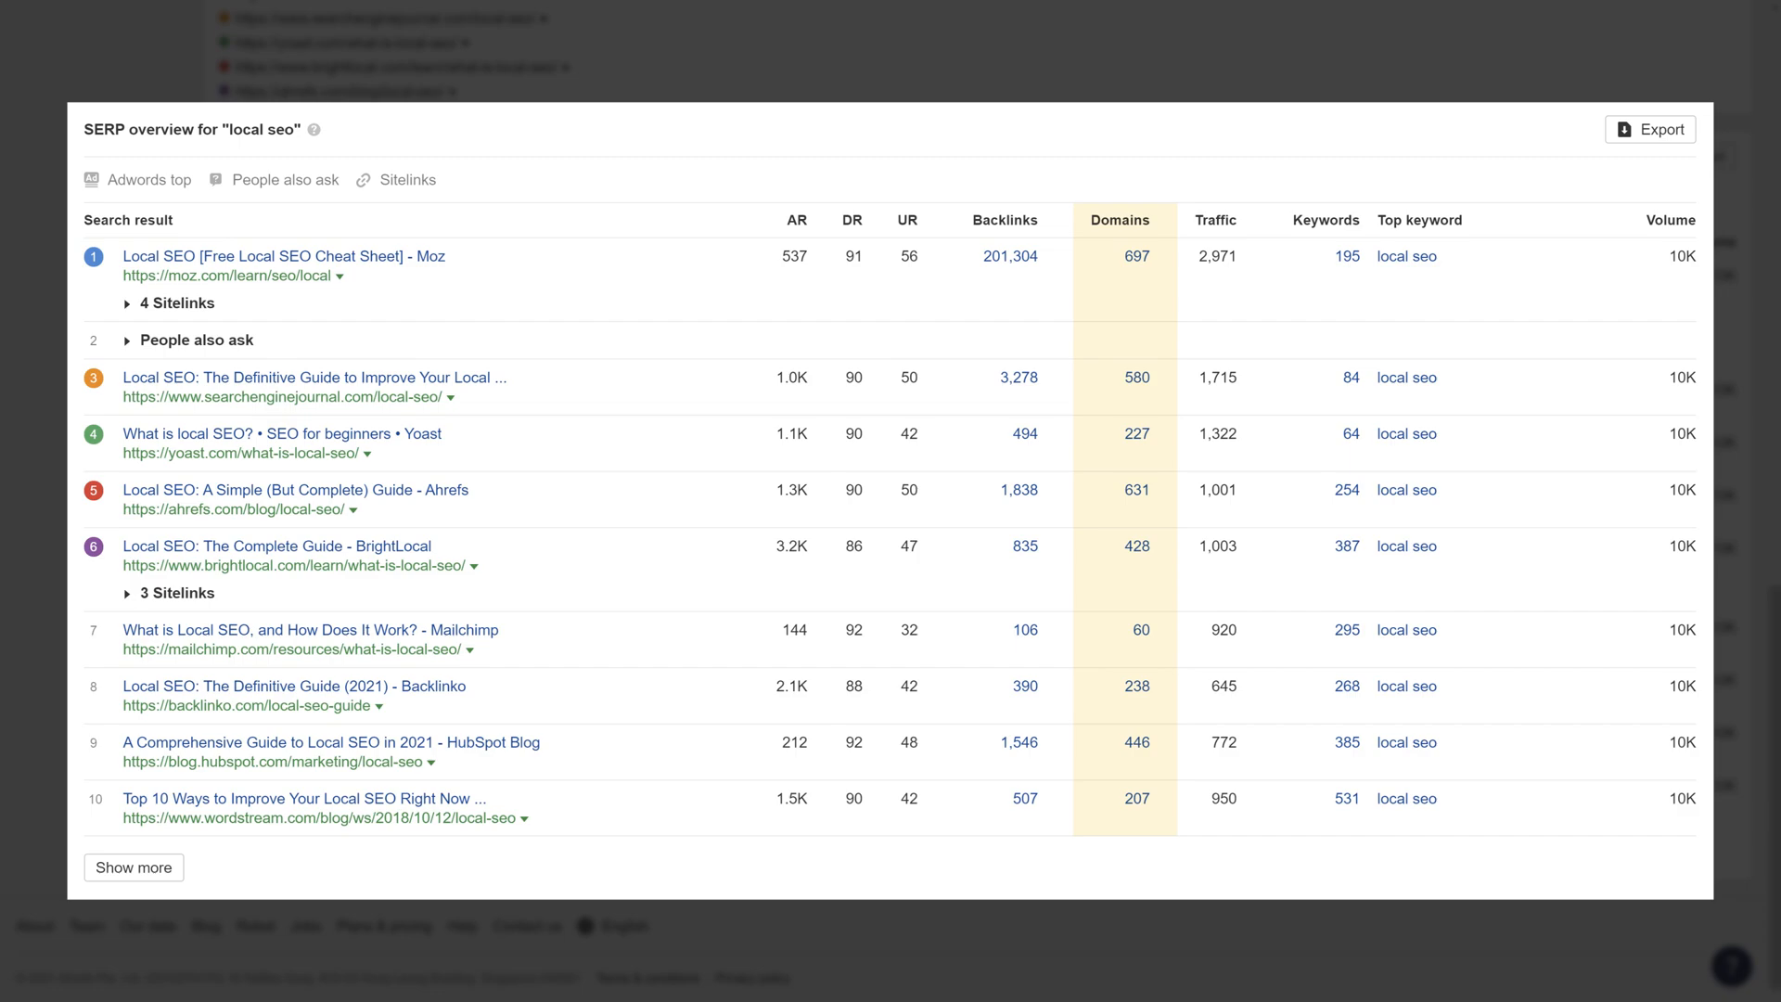
Step: Select the Ahrefs 'Local SEO' guide result (ahrefs.com/blog/local-seo/) to analyze in prefix mode
double_click(239, 490)
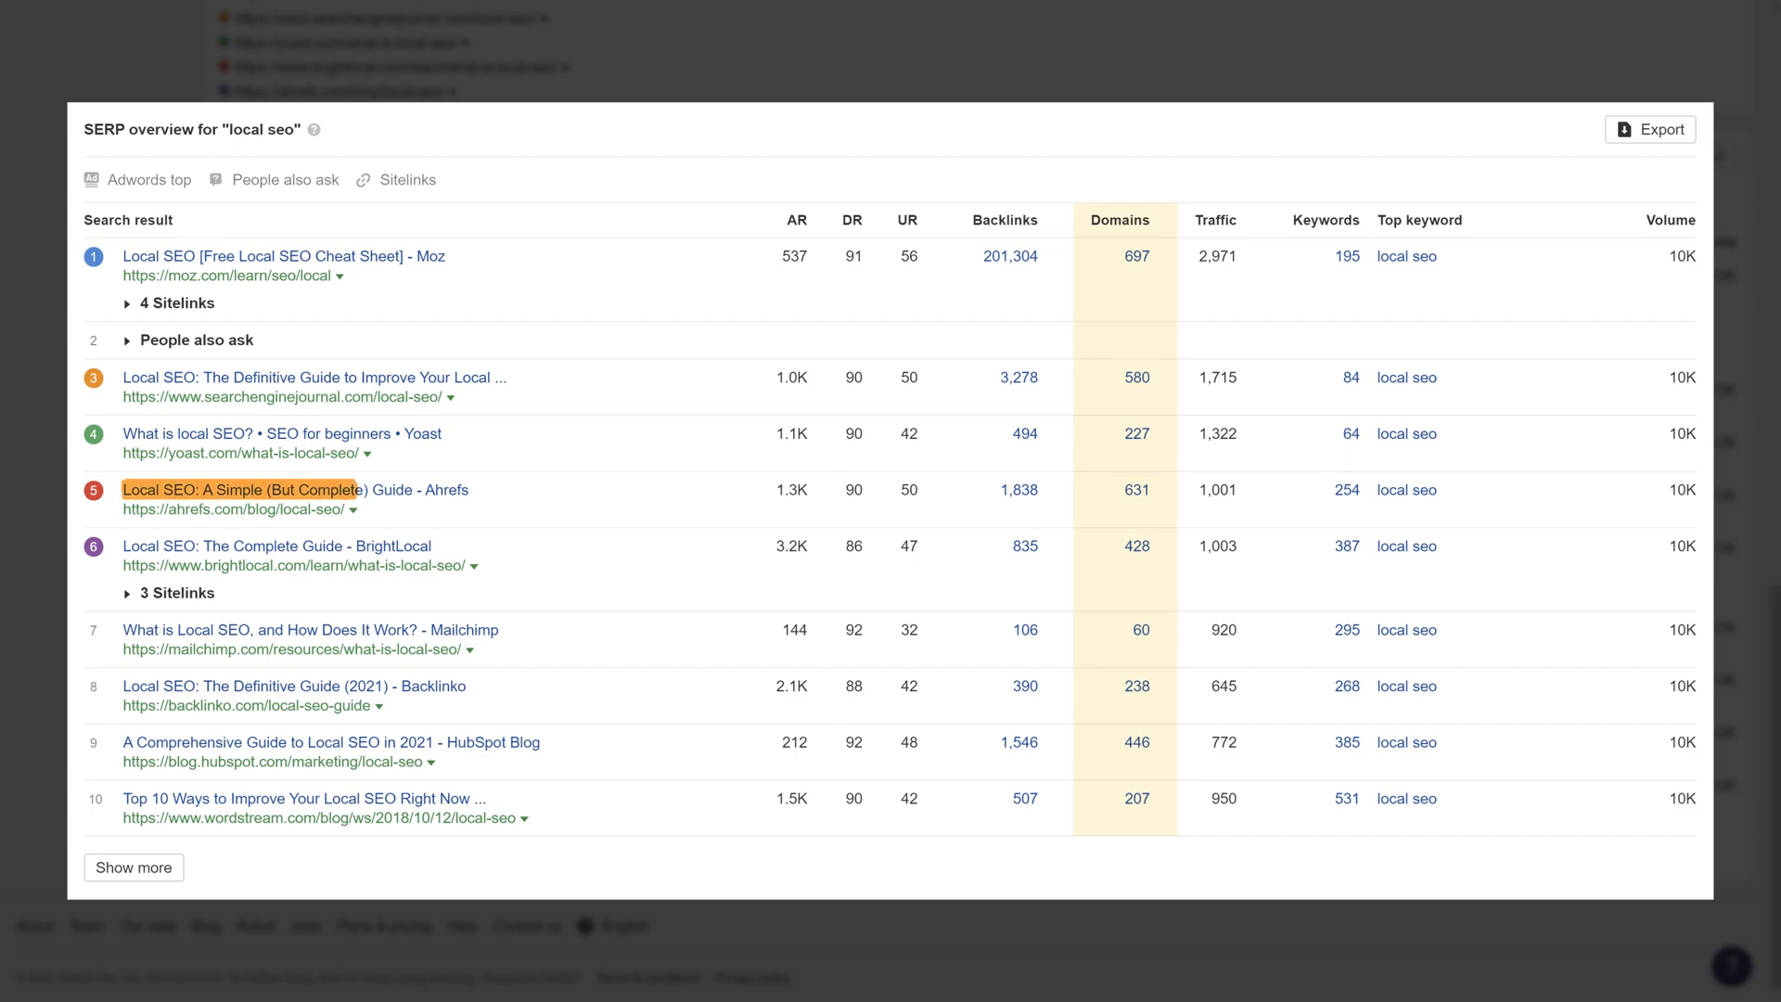
click(237, 509)
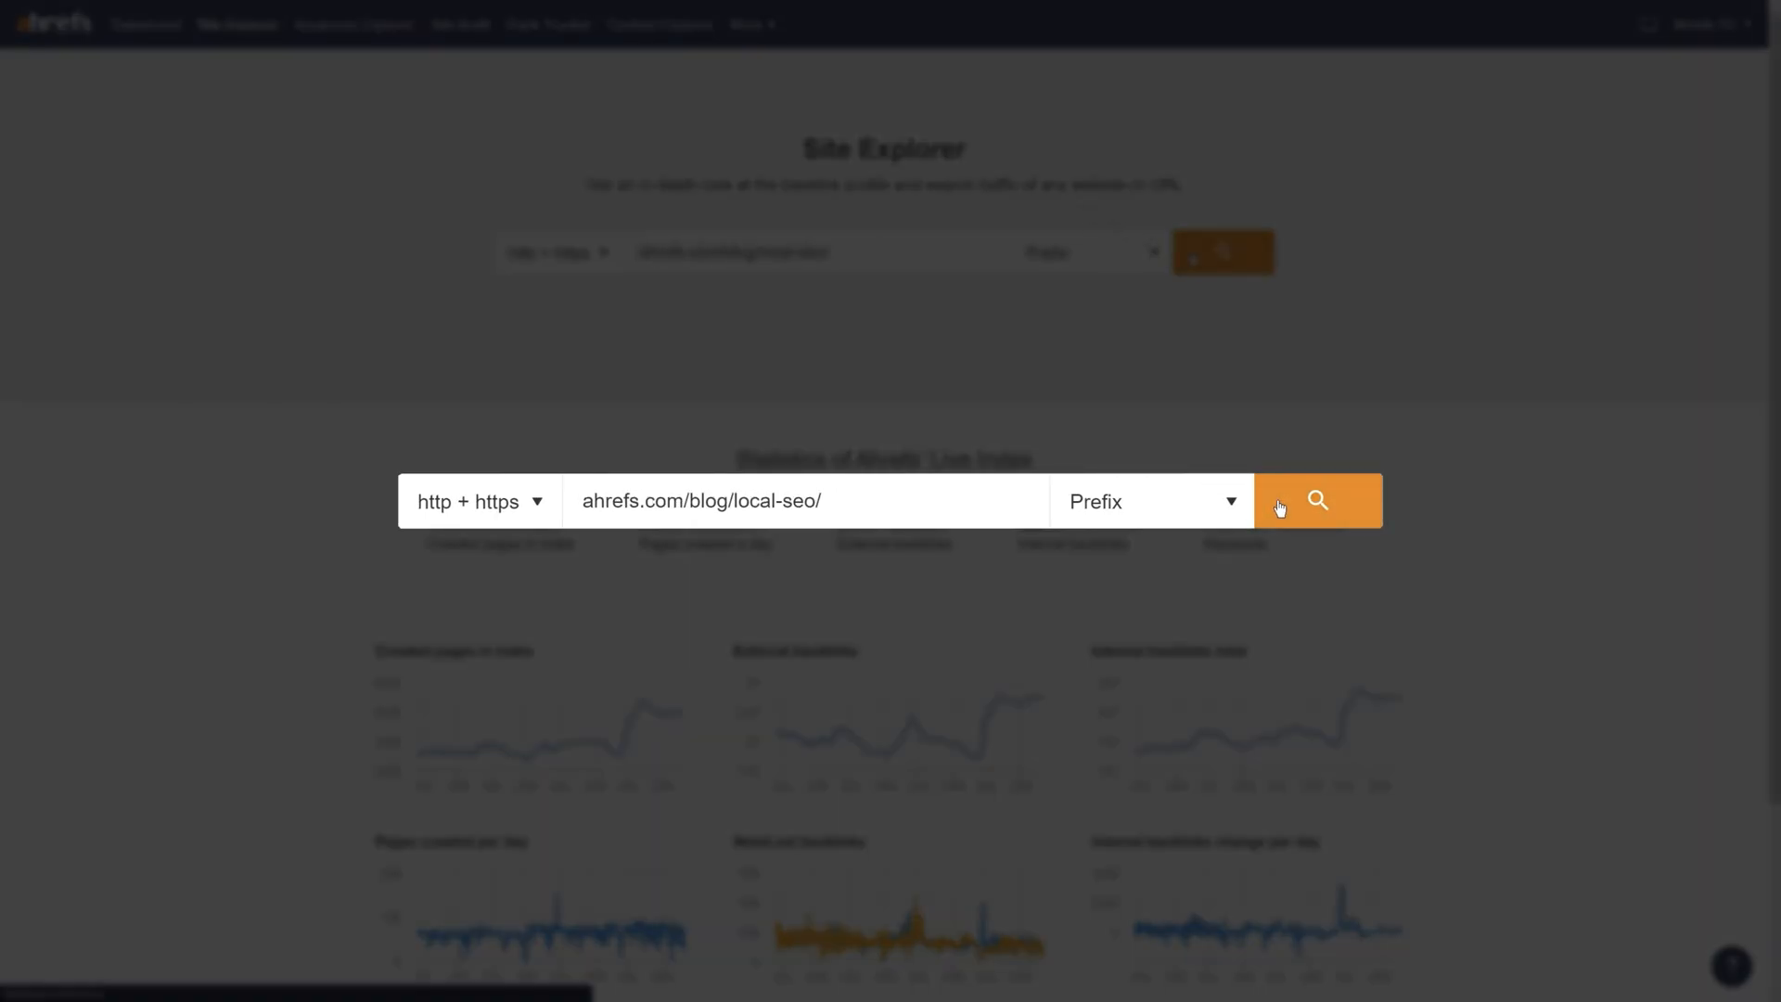
Step: Analyze ahrefs.com/blog/local-seo/ in Site Explorer and open its Content gap report
click(1317, 501)
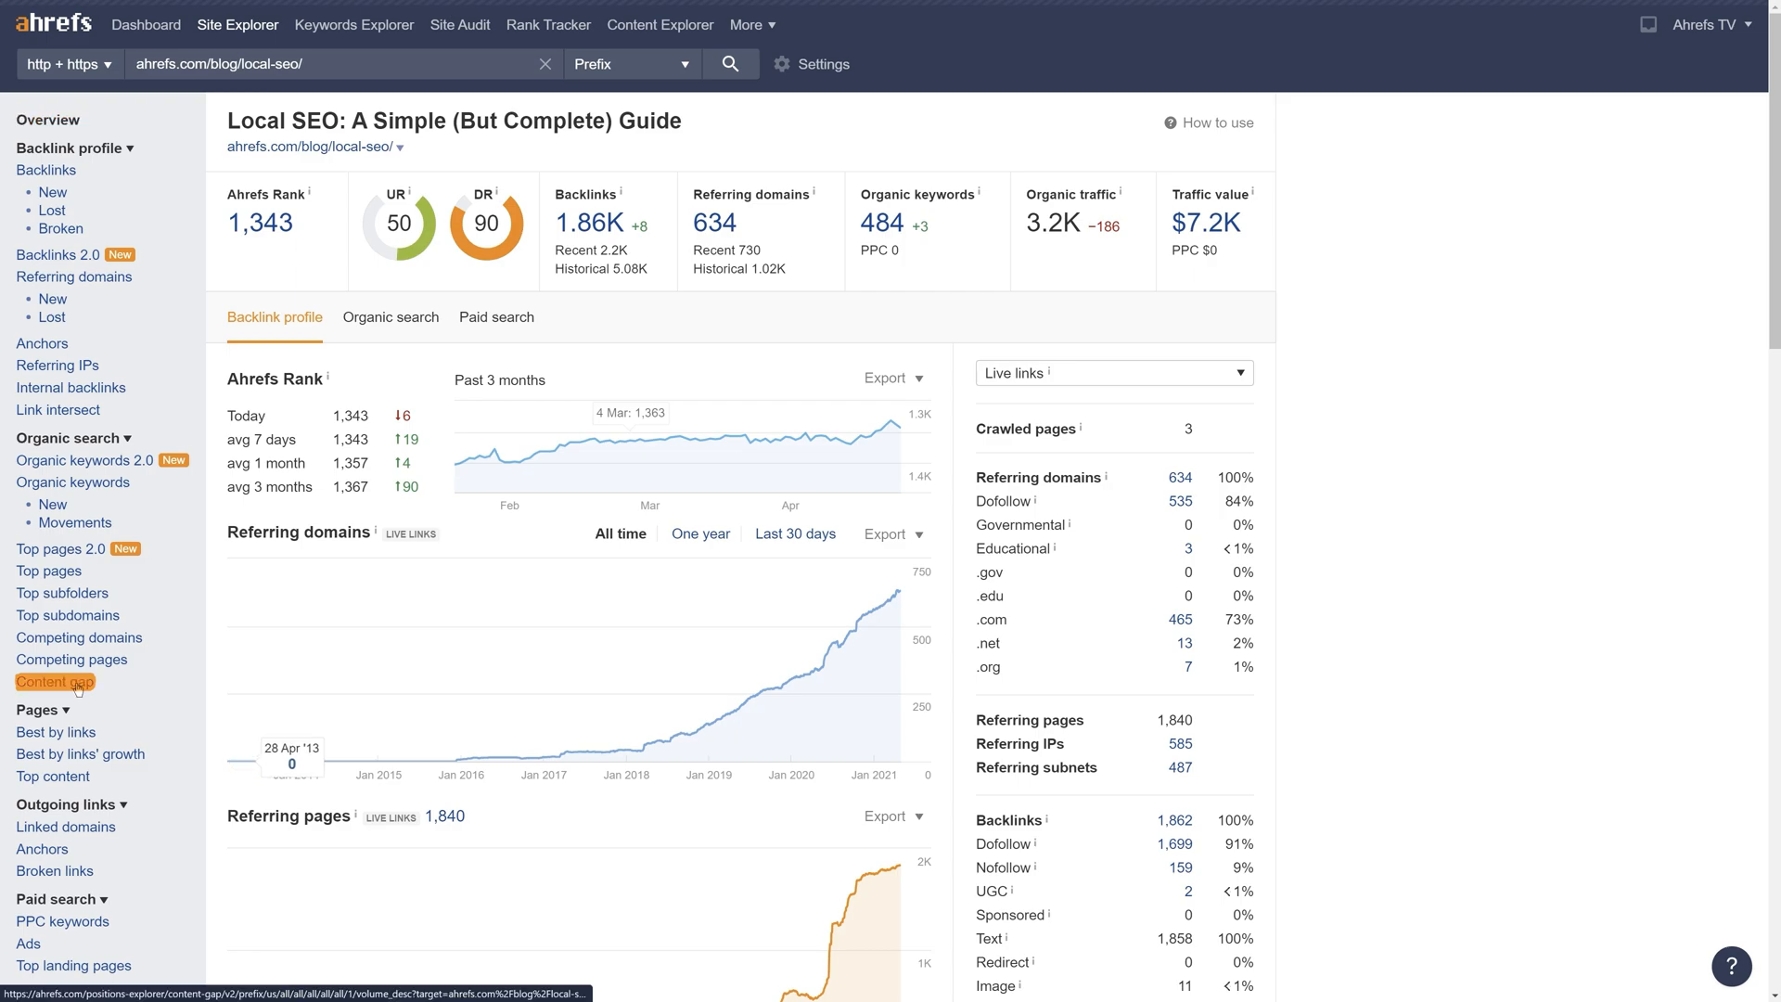
click(55, 681)
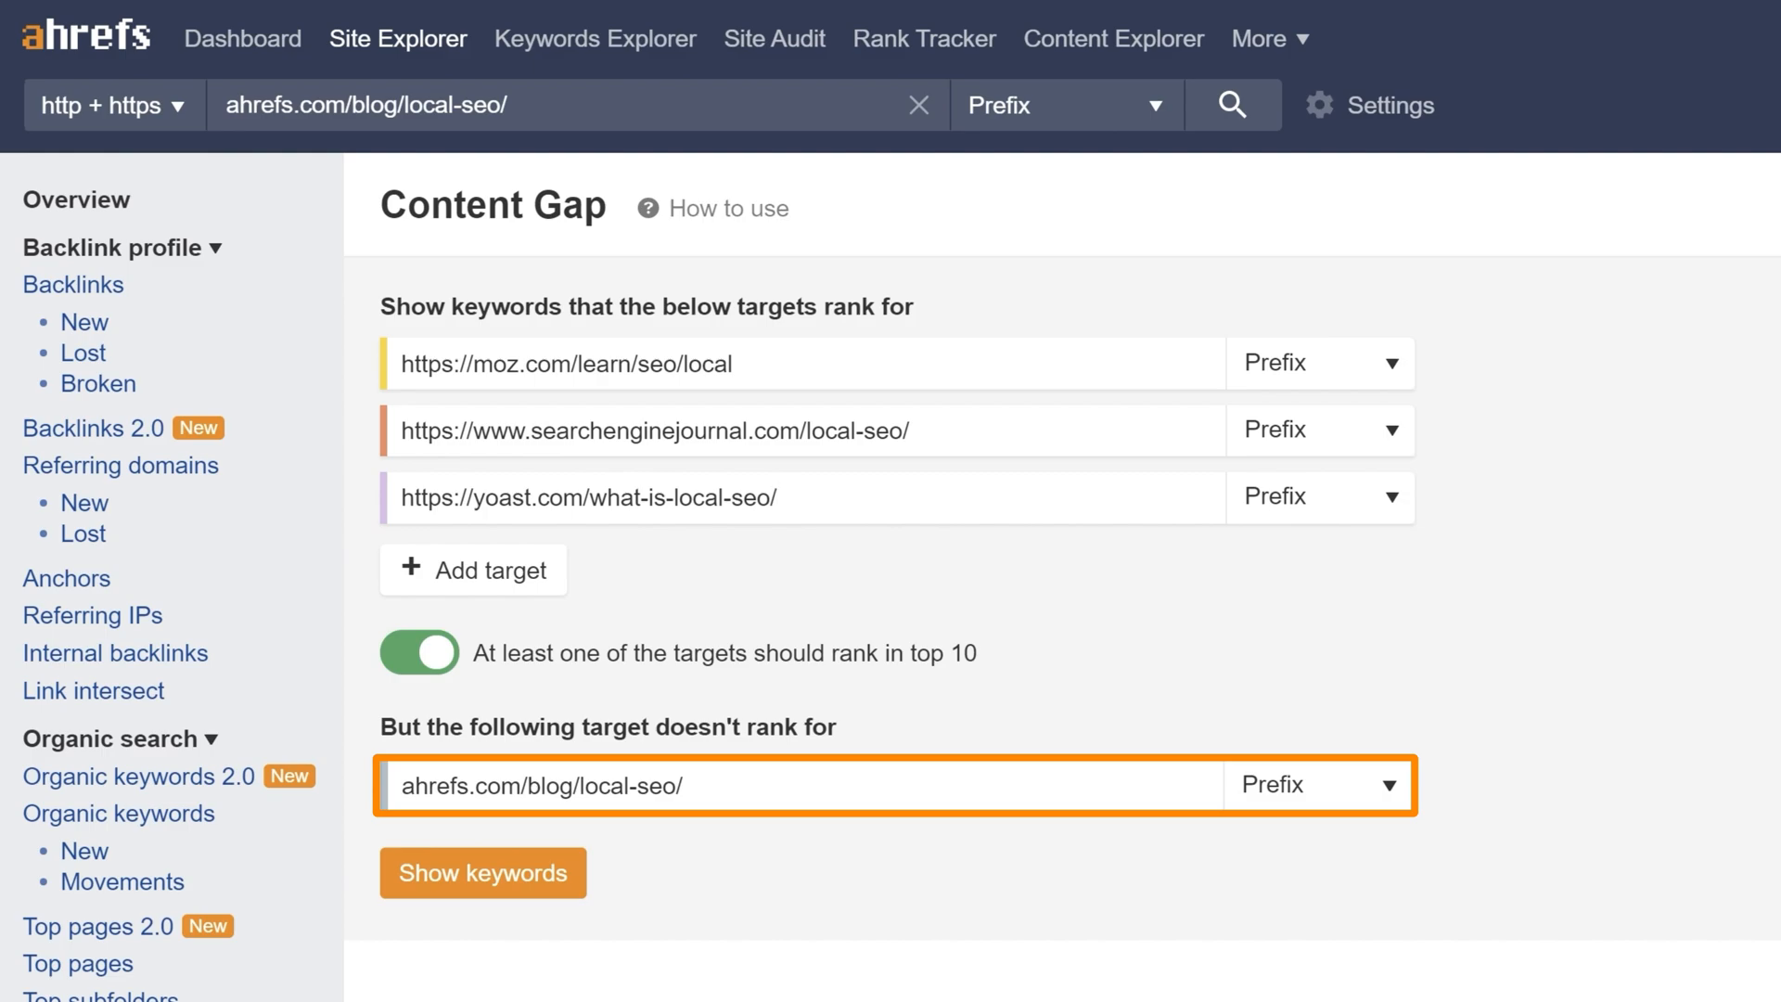
Step: Show the missing keywords and restrict intersections to two or three targets, excluding '1 target'
click(482, 872)
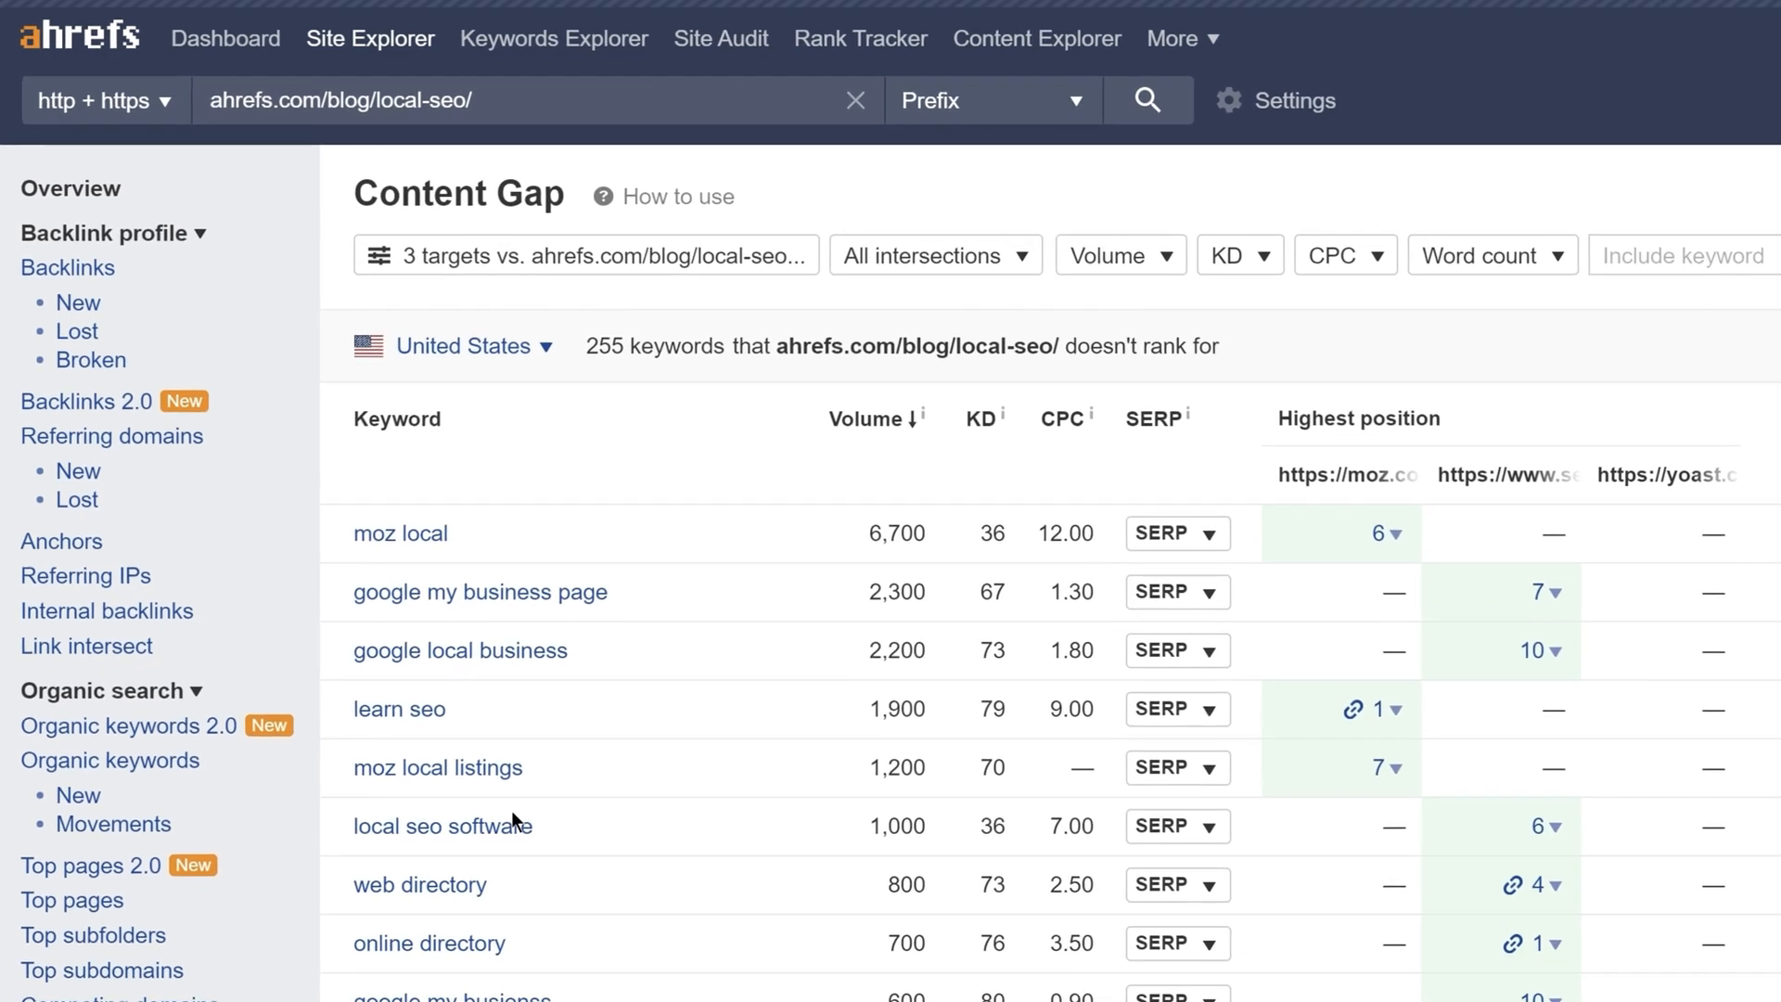
mouse_move(618, 819)
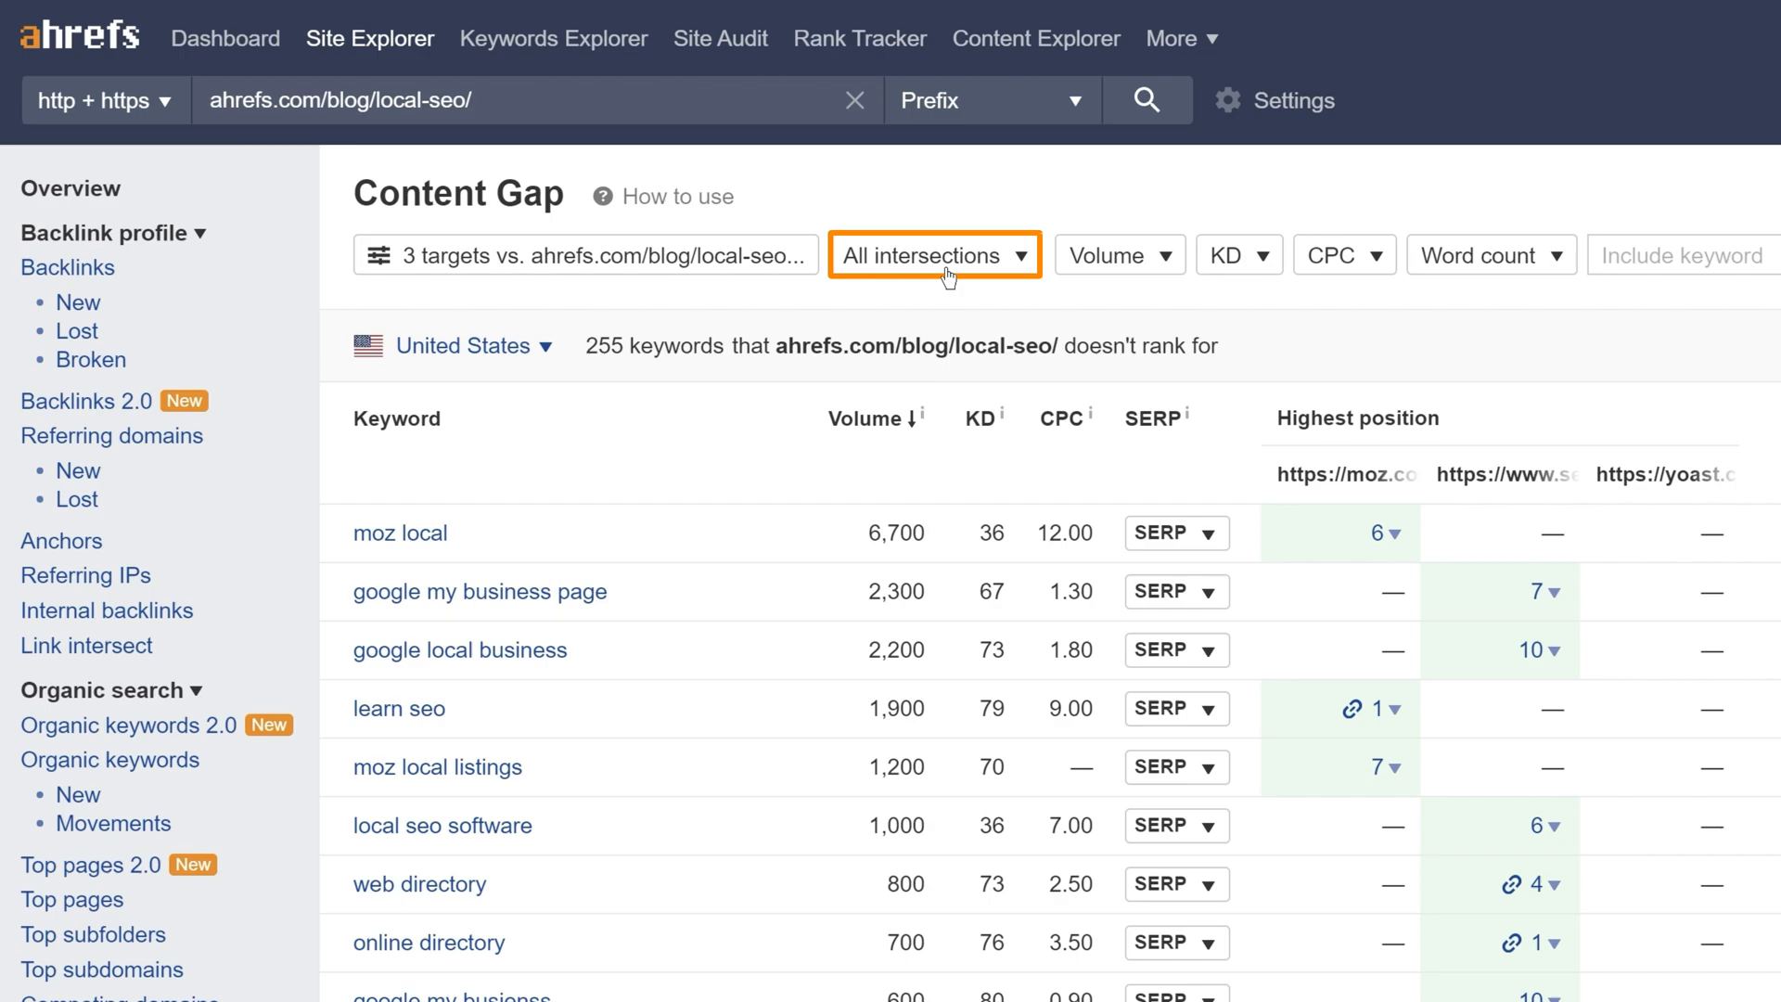
click(925, 254)
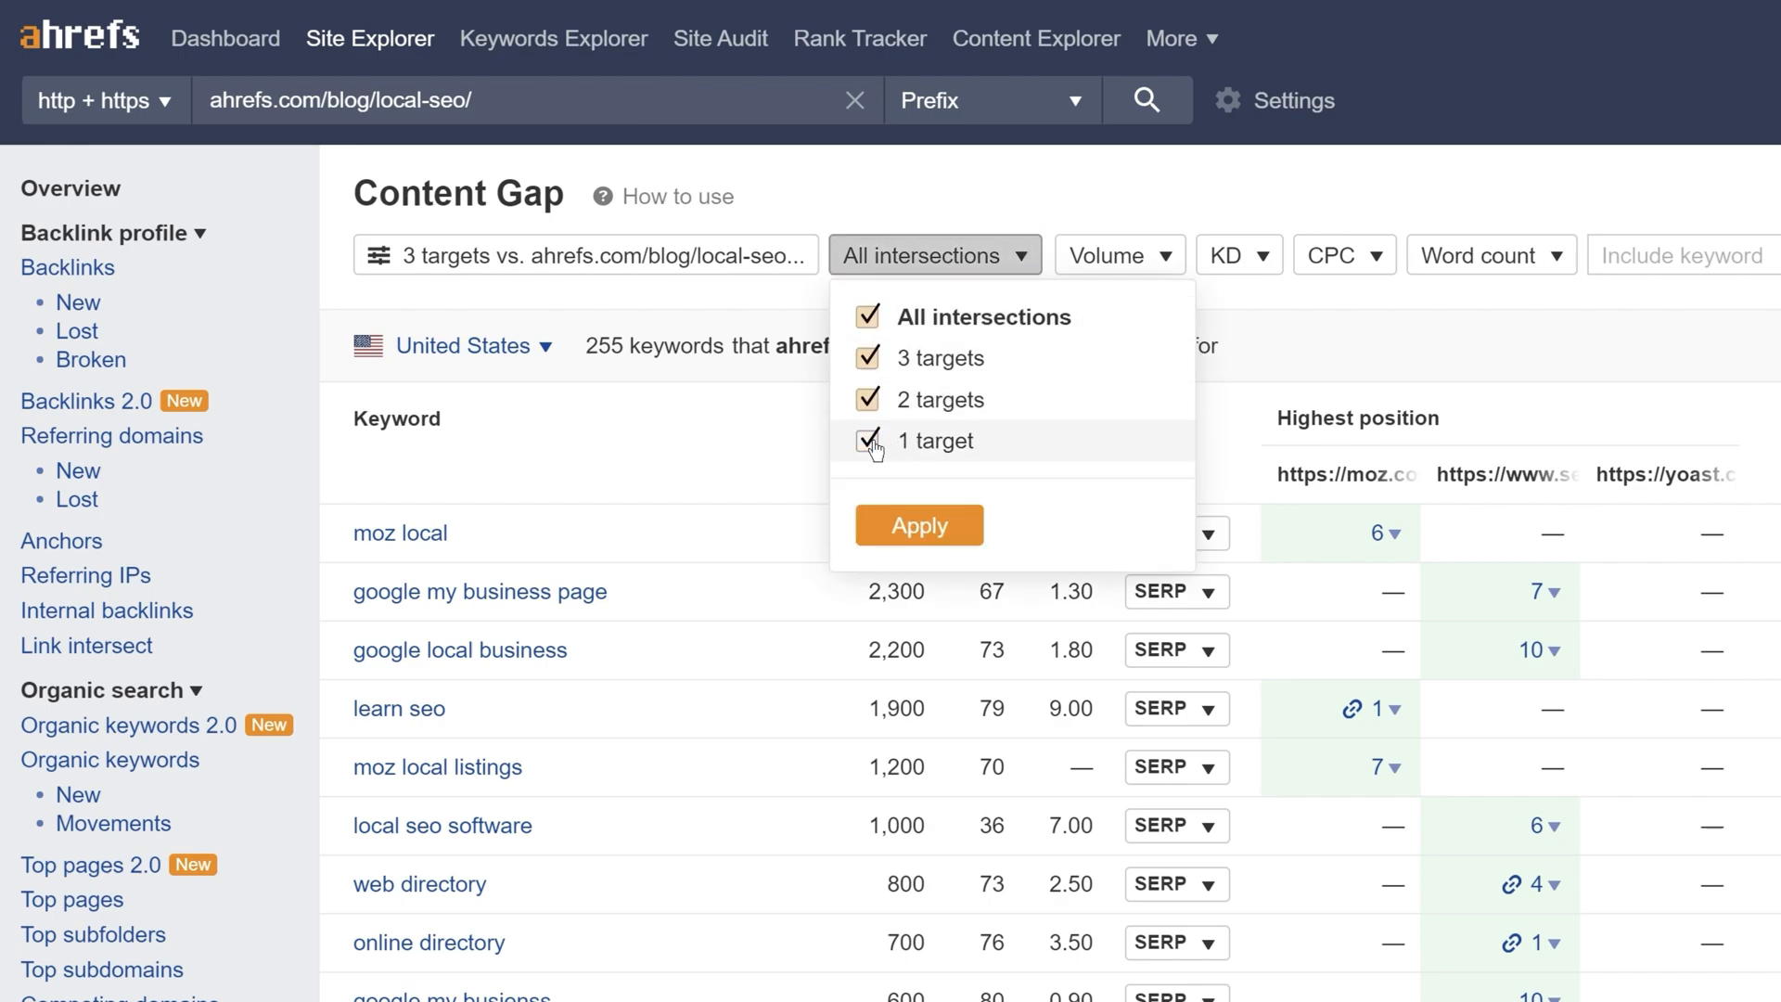
click(866, 440)
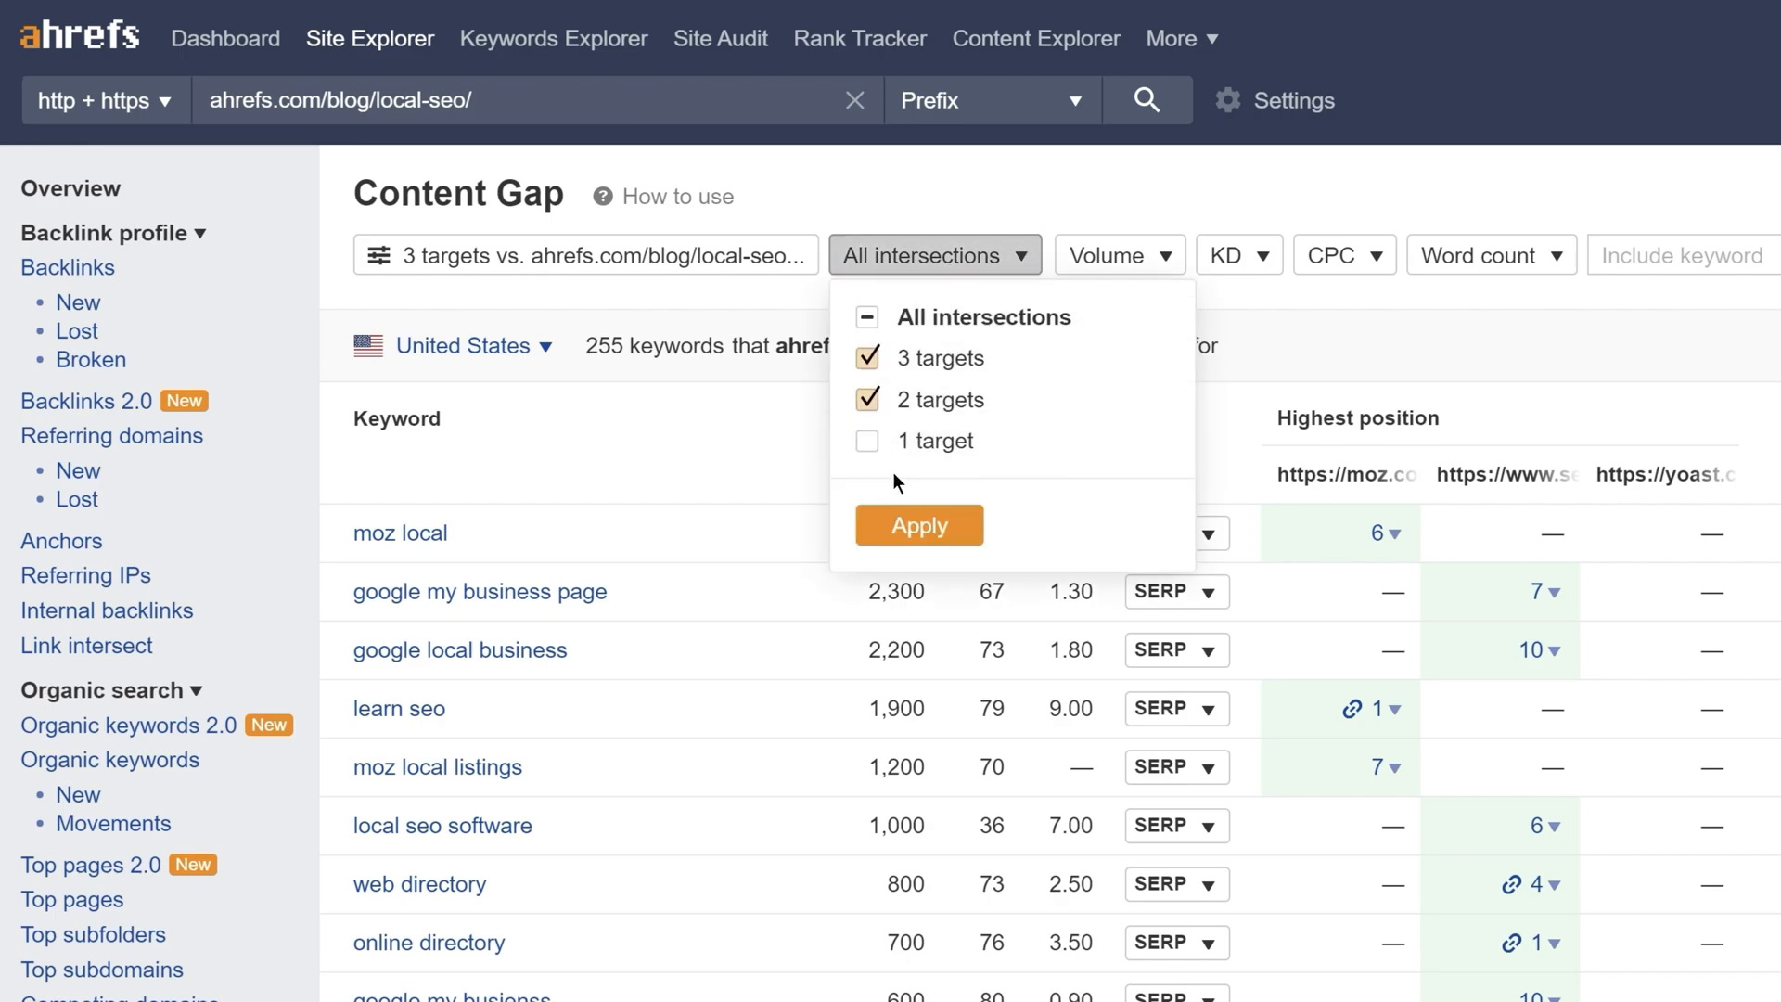
click(919, 525)
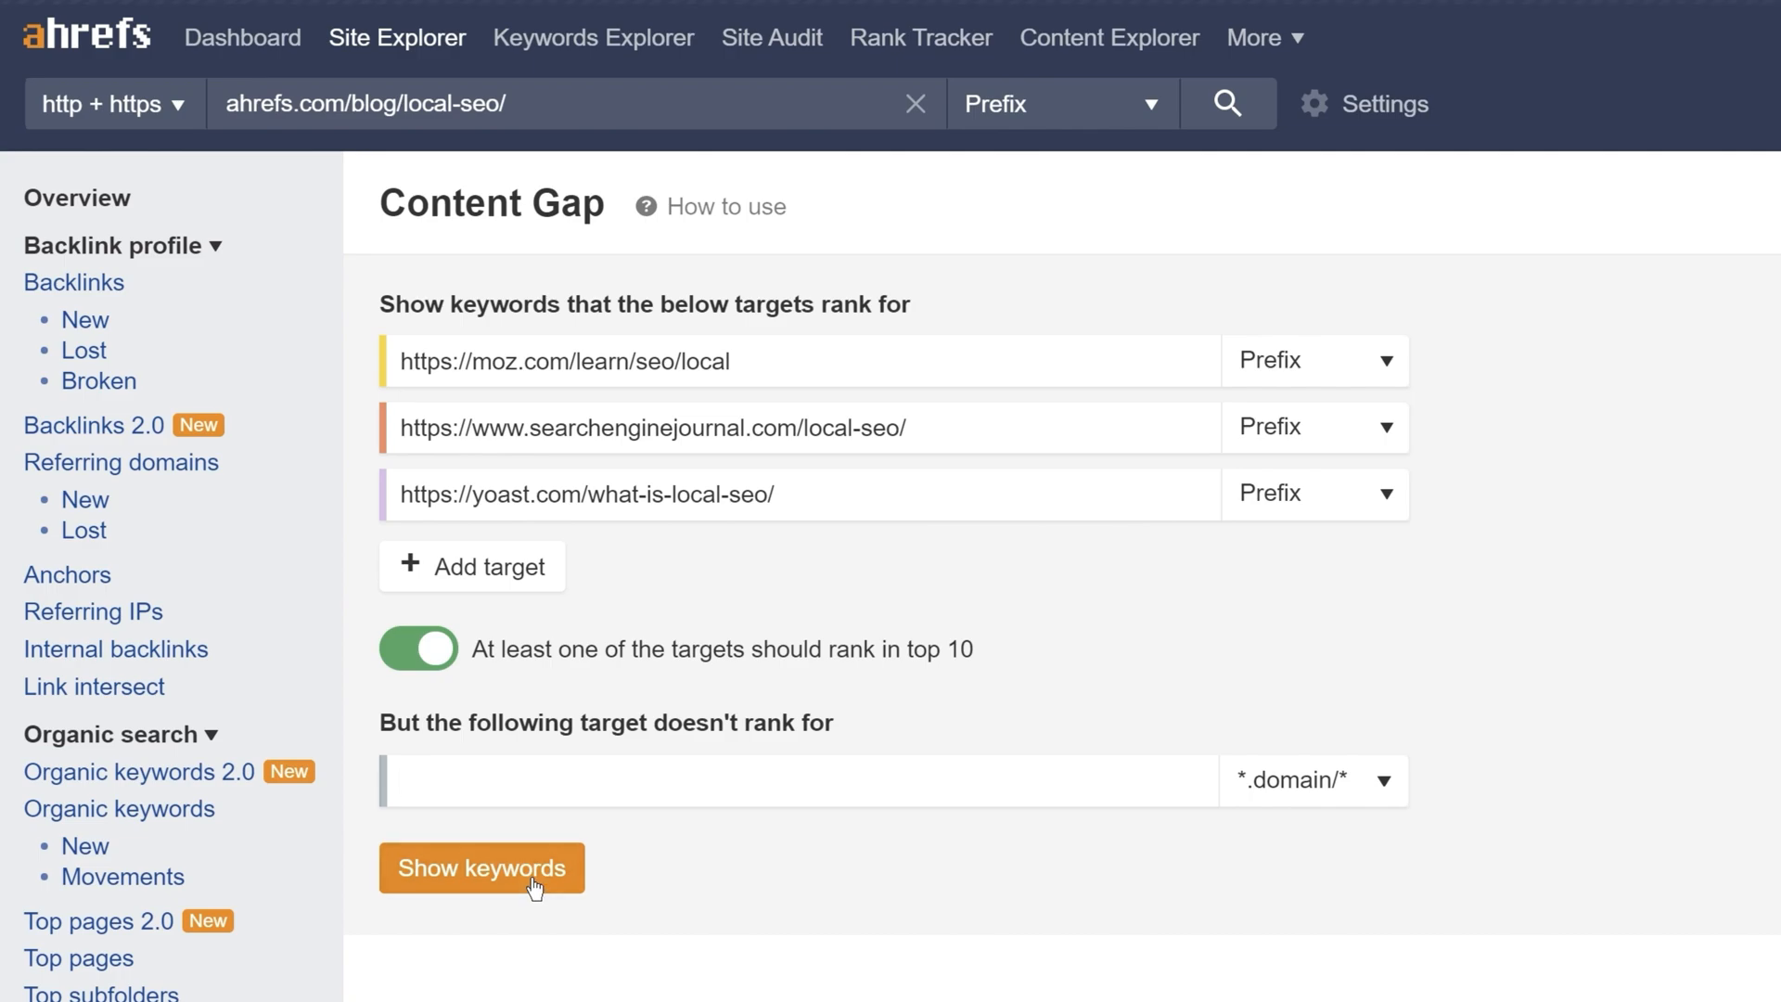
Step: Show keywords for the Moz, SEJ and Yoast pages, keep 2–3 target intersections, and review results
click(481, 868)
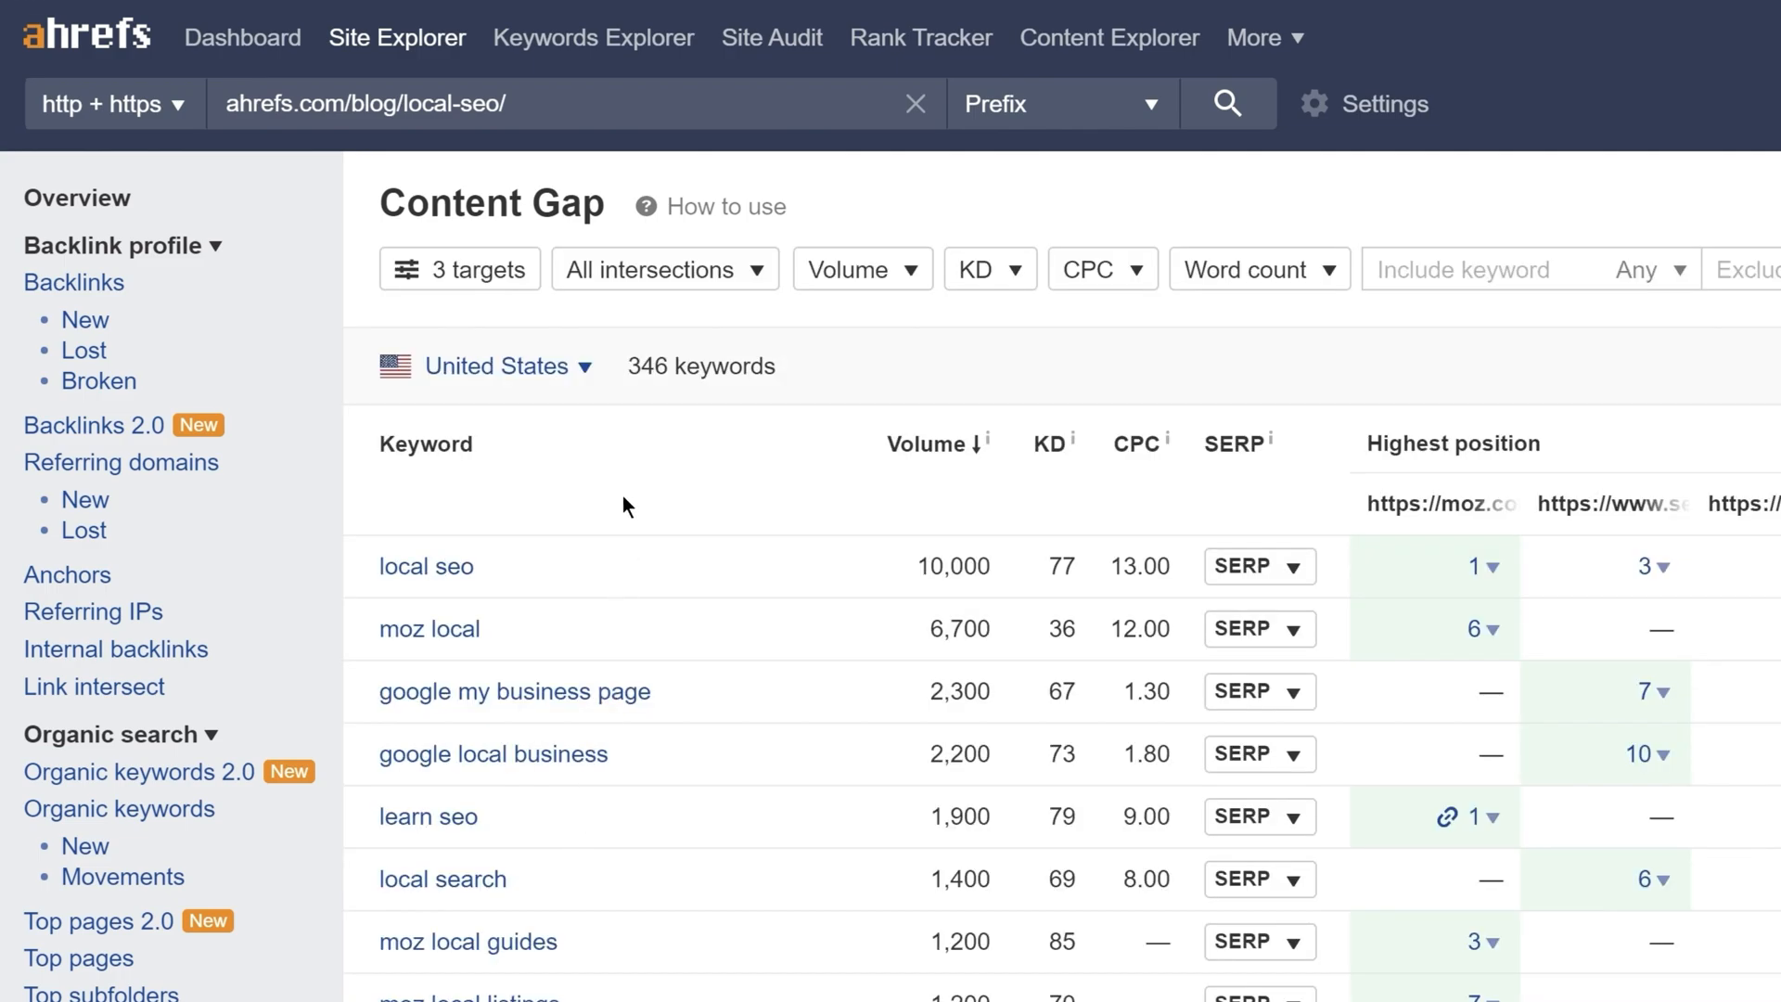
click(663, 269)
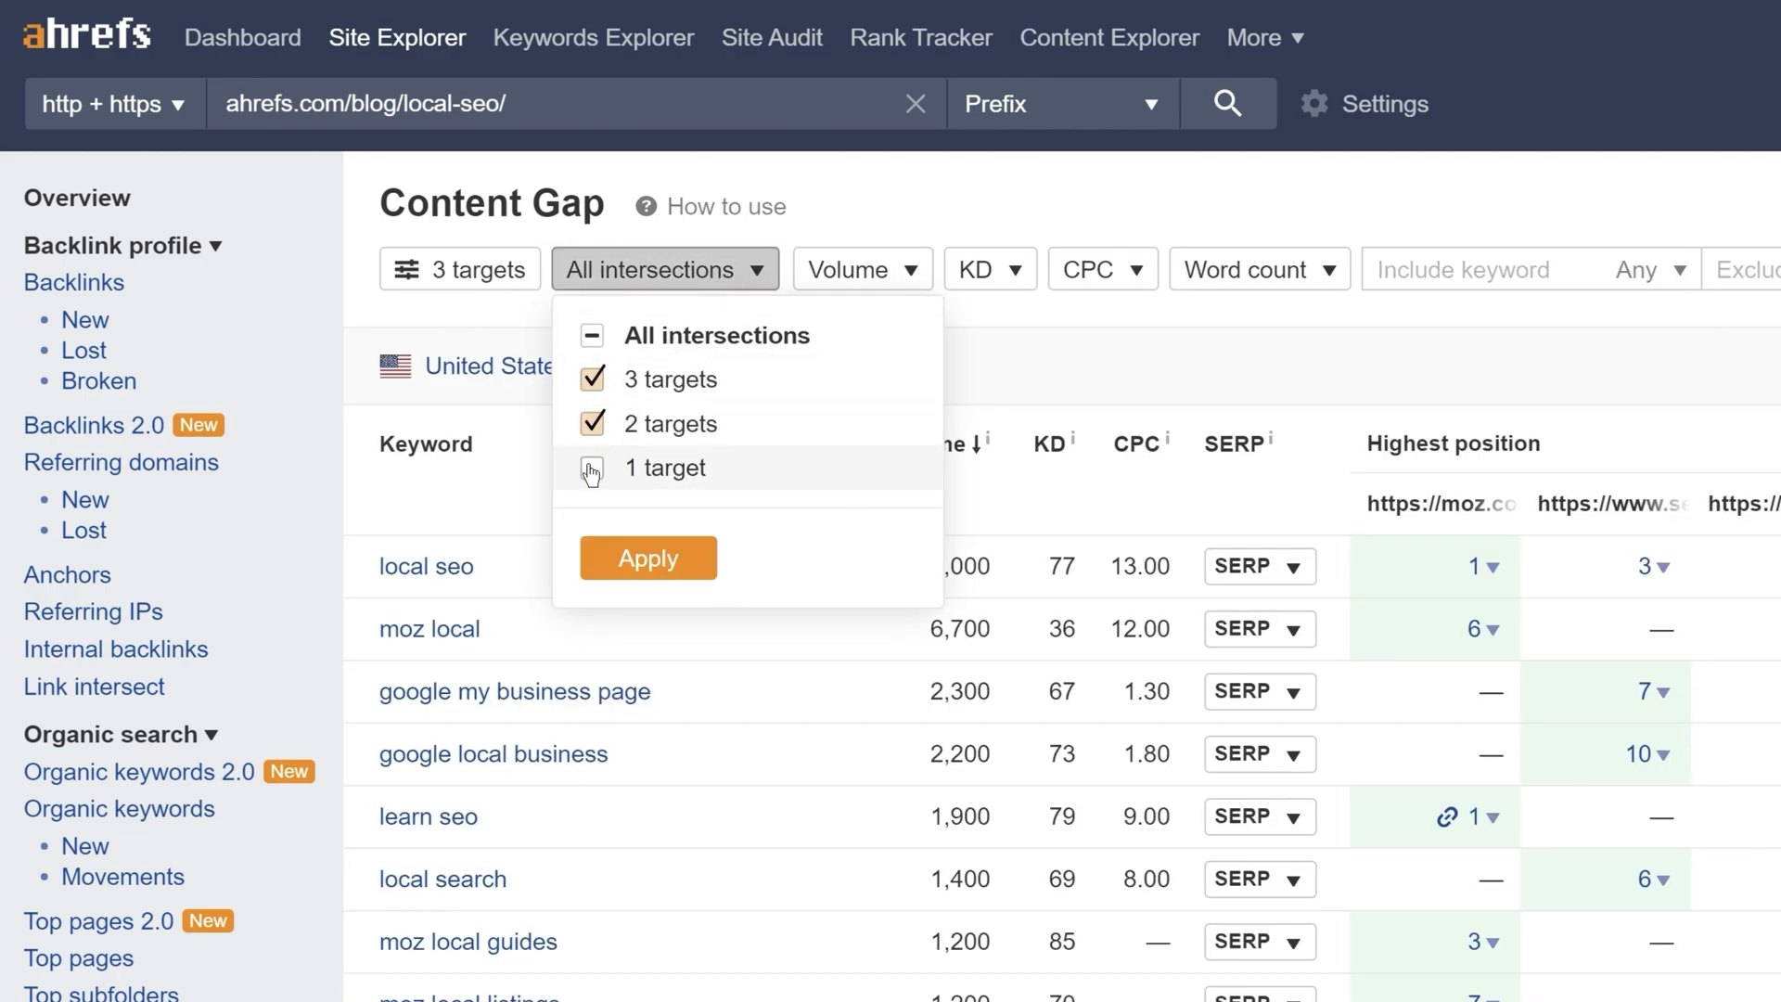
click(647, 557)
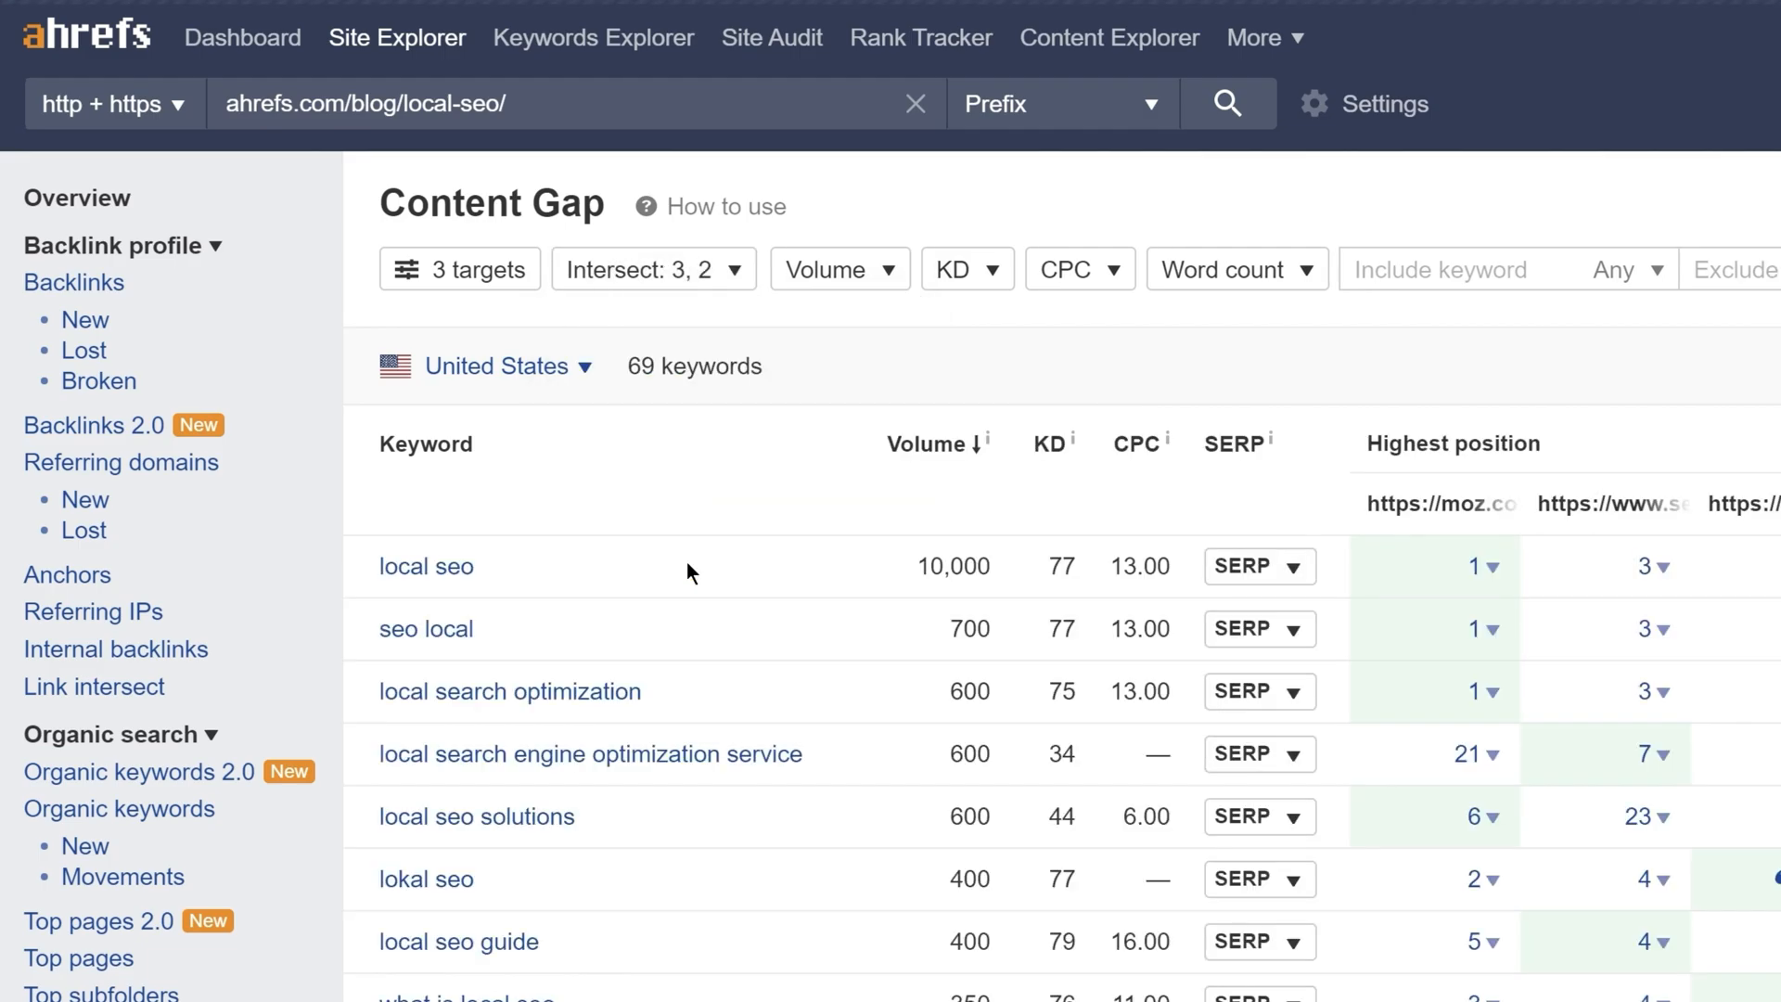
scroll(down, 3)
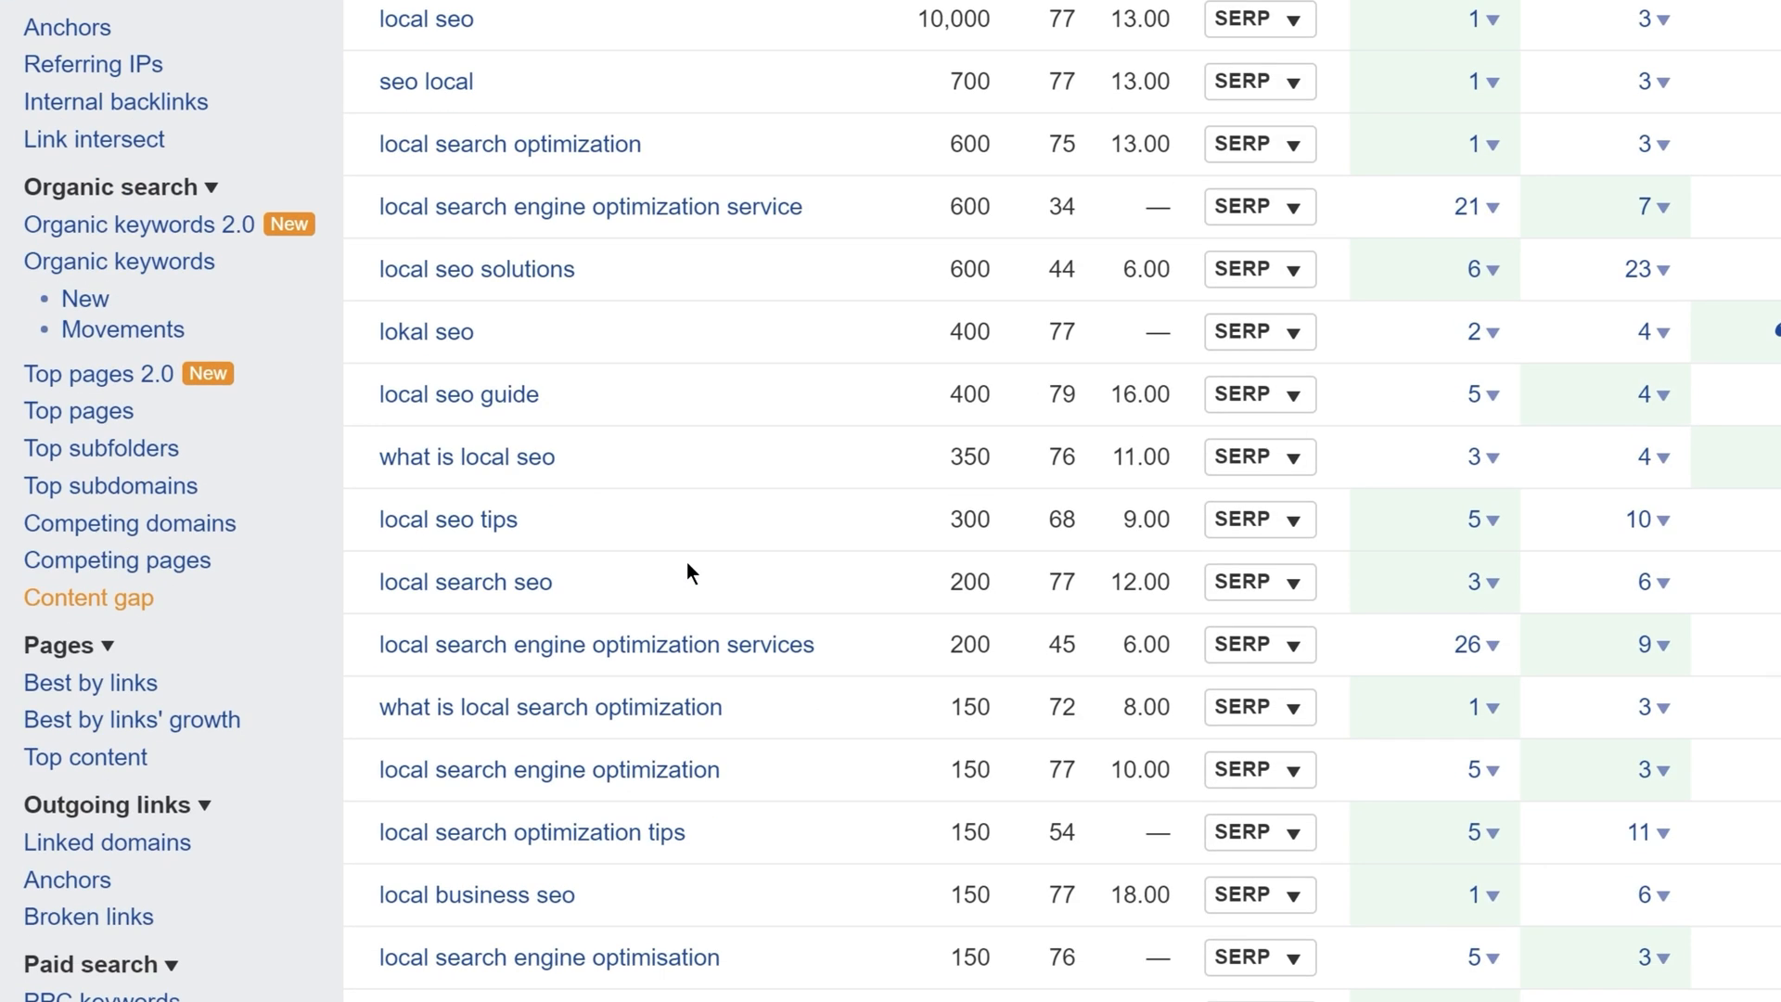
scroll(down, 3)
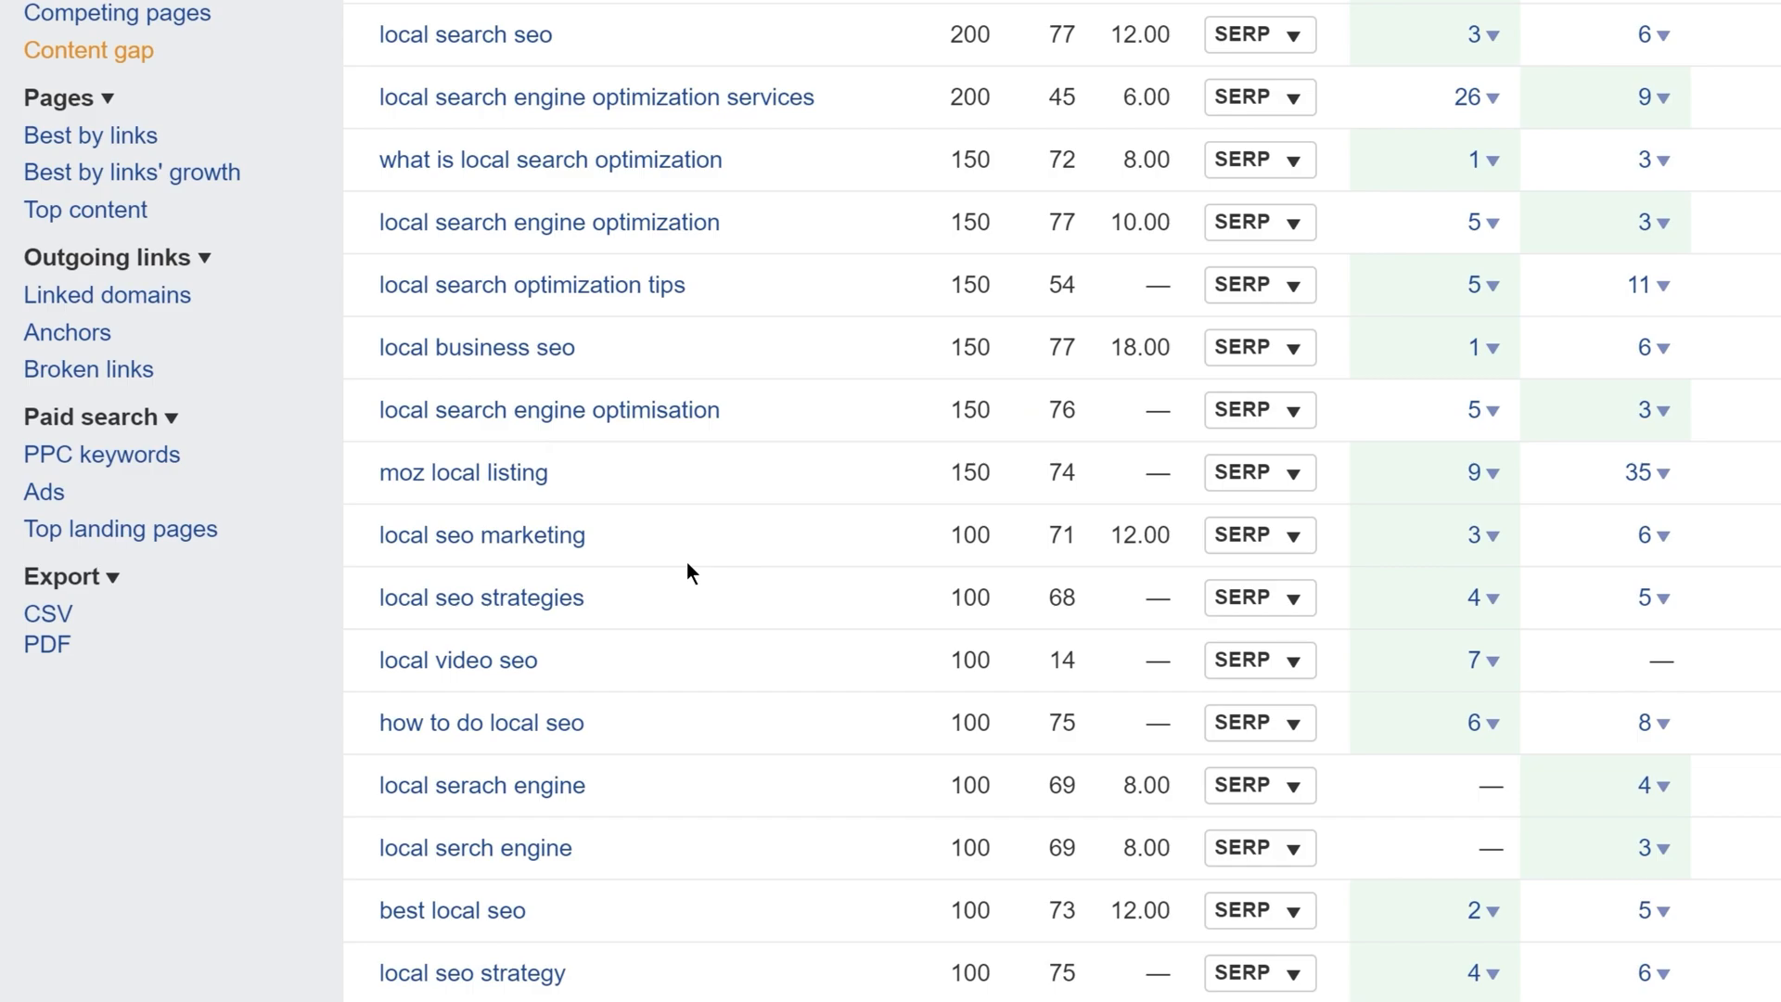
scroll(up, 3)
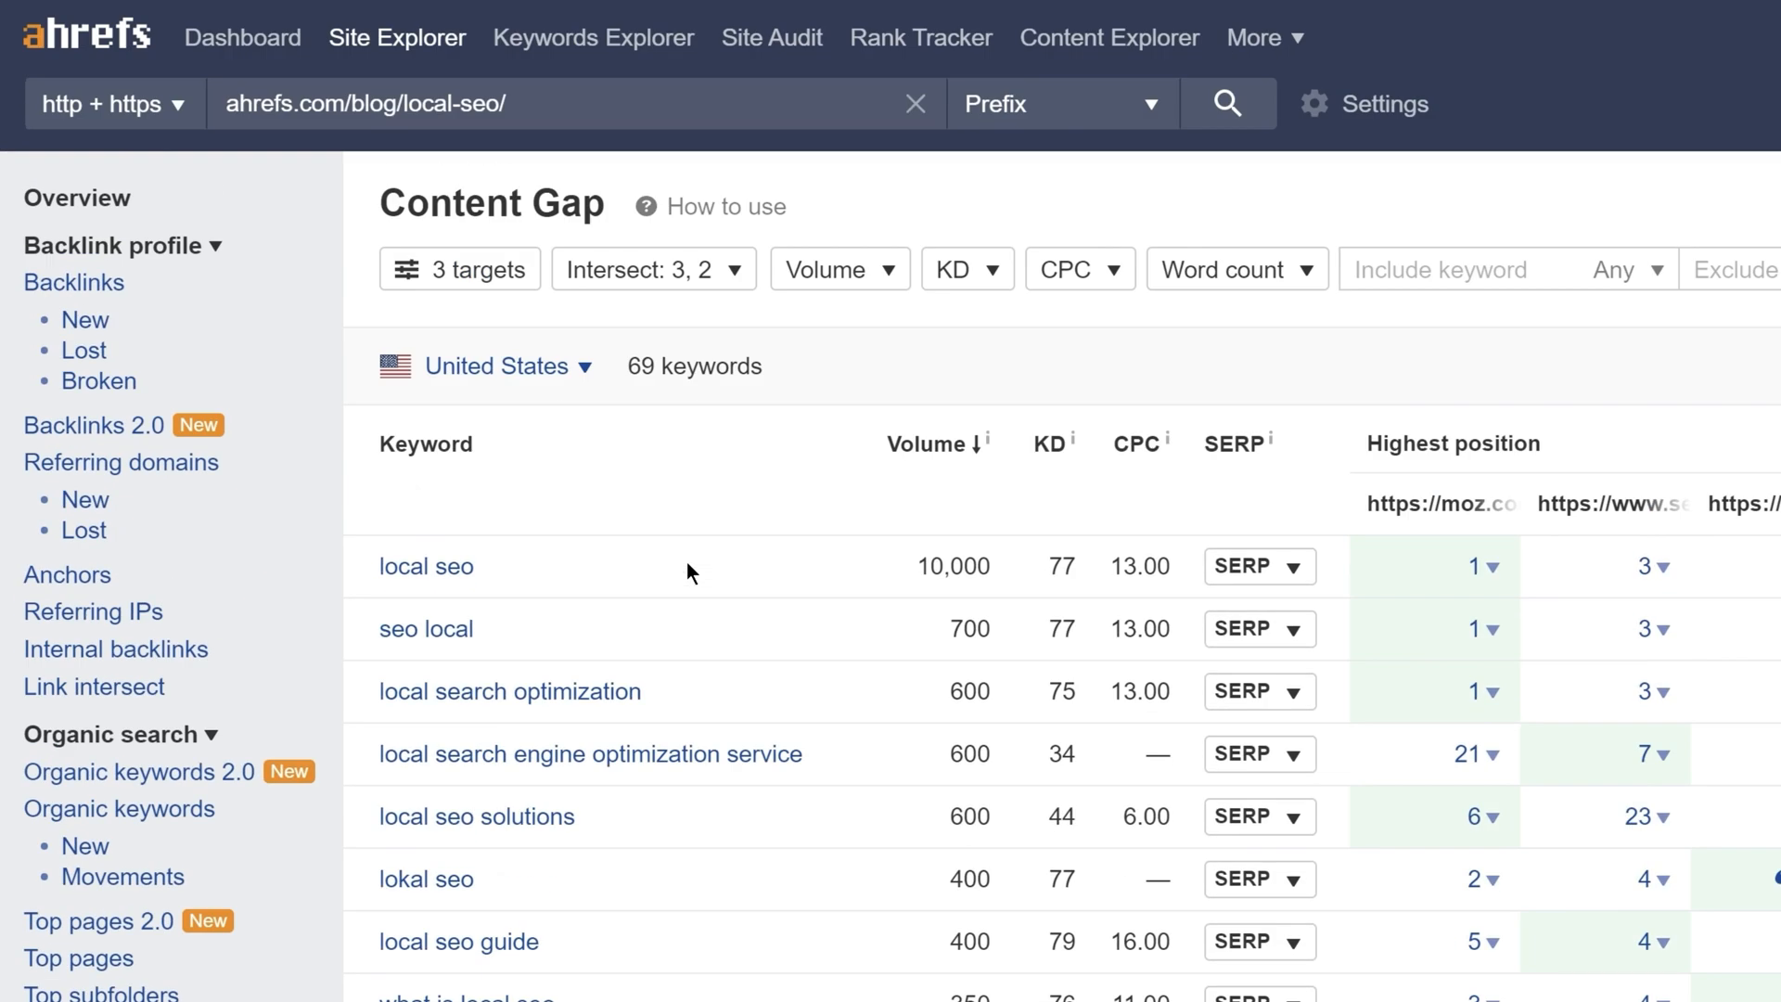